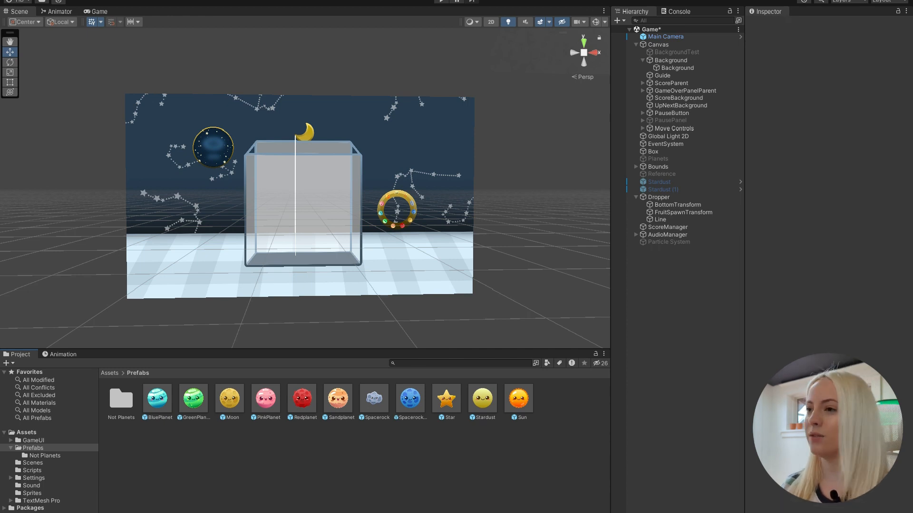
# Step: Create a new empty object named Trail in the scene from the Not Planets folder
pyautogui.doubleClick(120, 399)
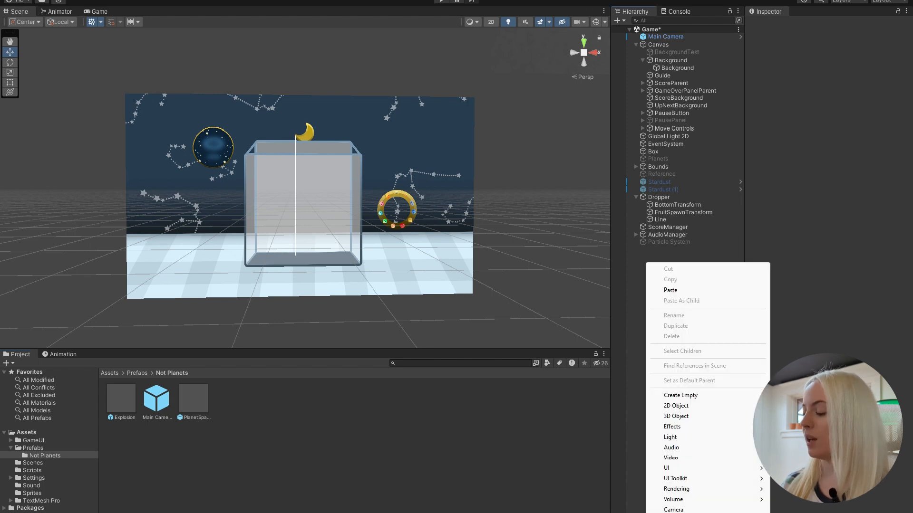
pyautogui.click(679, 395)
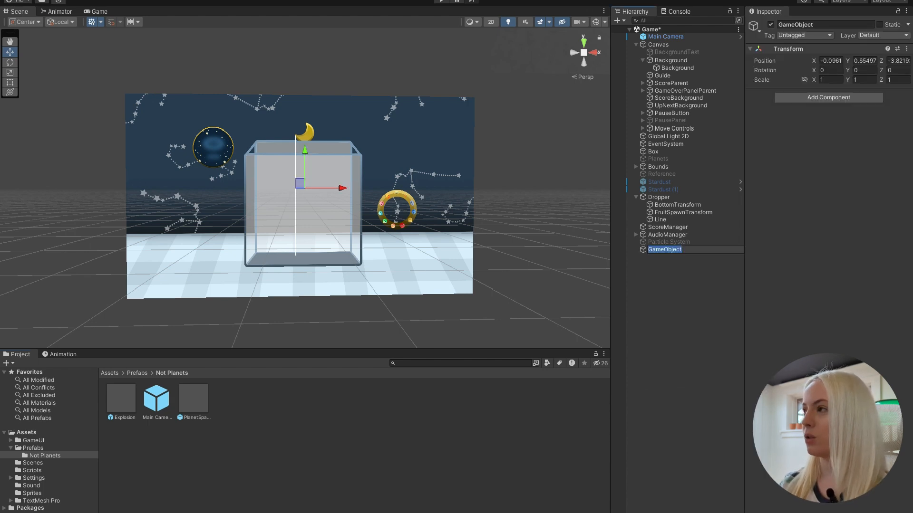
pyautogui.write('Trail')
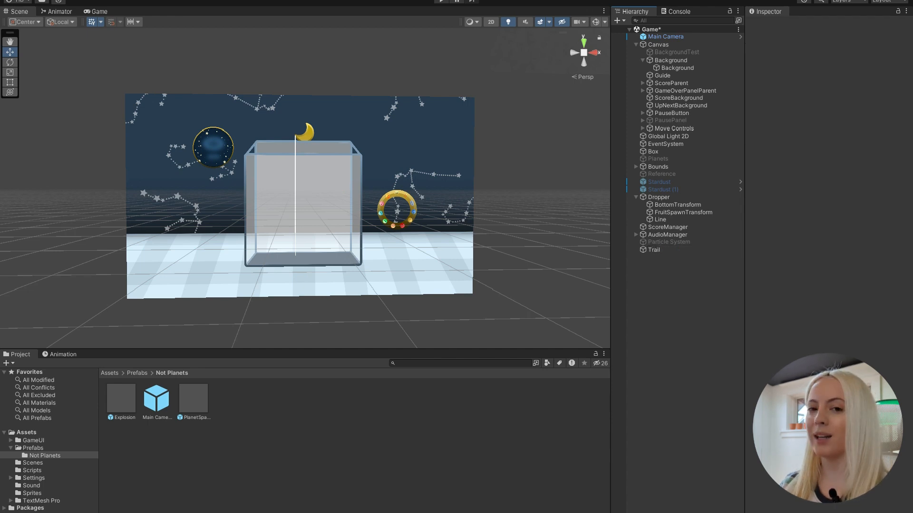
# Step: Add a Trail Renderer component to the Trail object
pyautogui.click(654, 250)
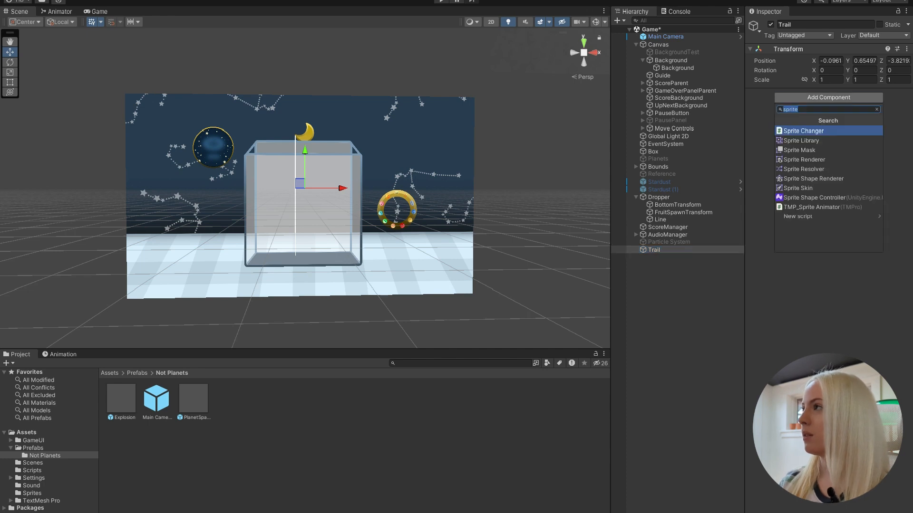
pyautogui.write('trail')
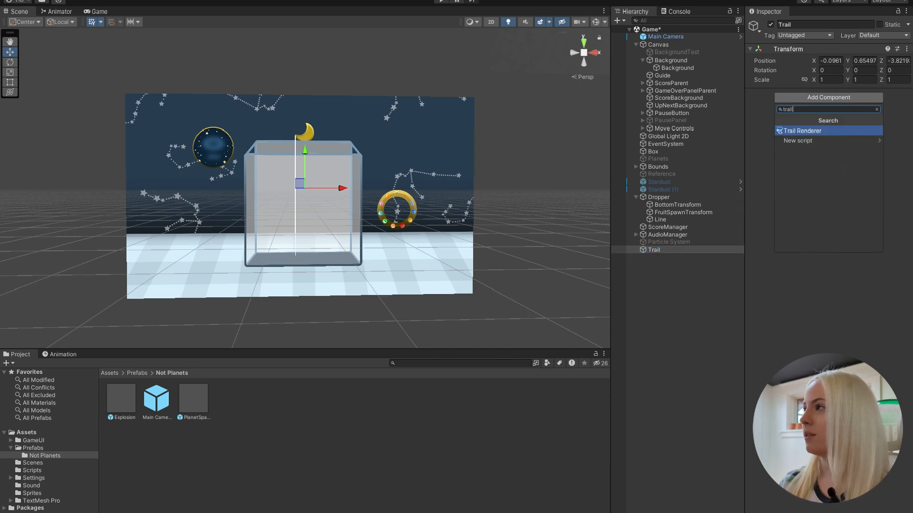
pyautogui.click(802, 131)
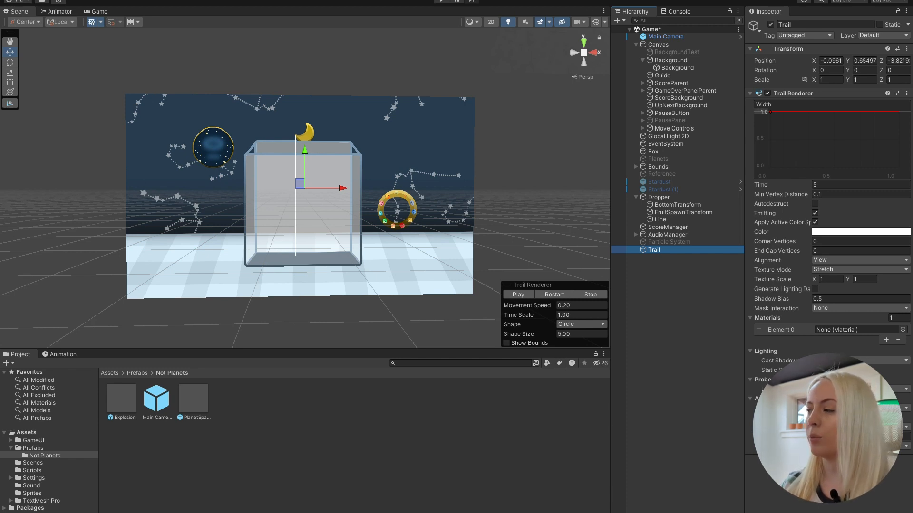
# Step: Save Trail as a prefab and open the Star prefab for editing
pyautogui.click(229, 398)
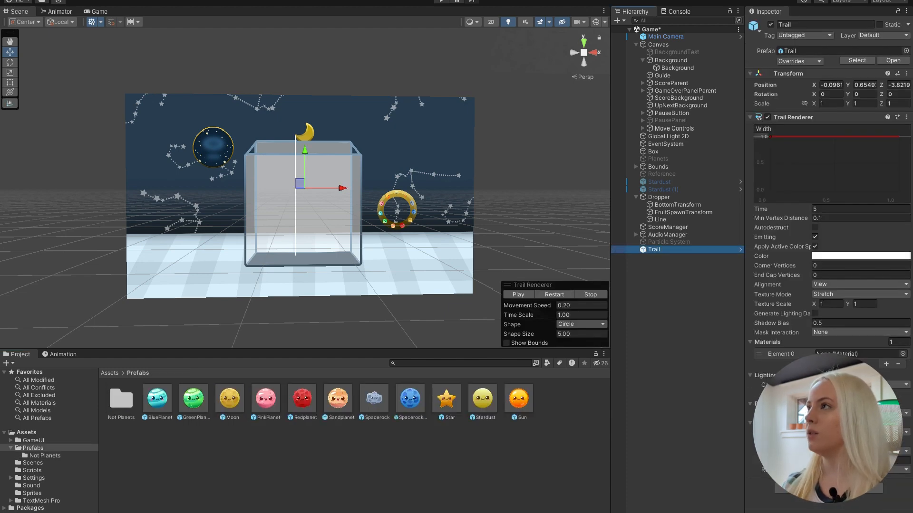
pyautogui.doubleClick(157, 398)
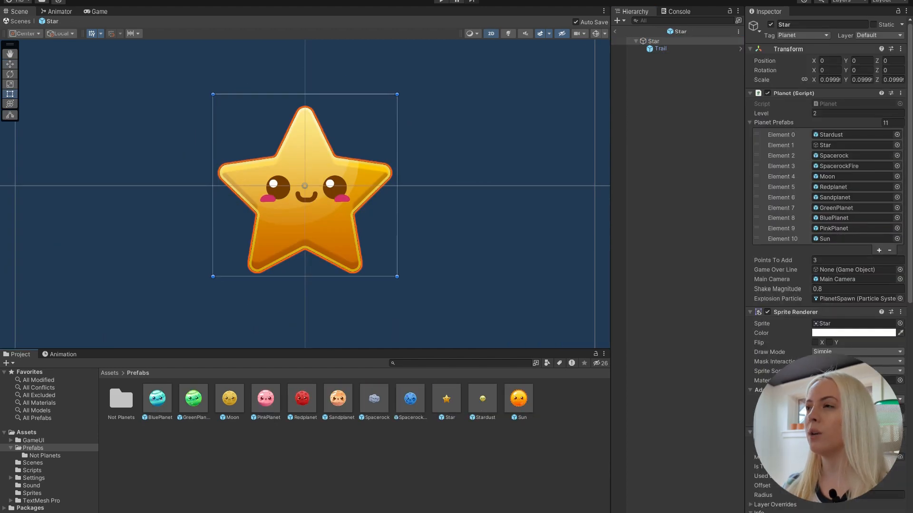
# Step: Drag the Star sideways to preview its magenta trail, then move it back to centre
pyautogui.scroll(-3)
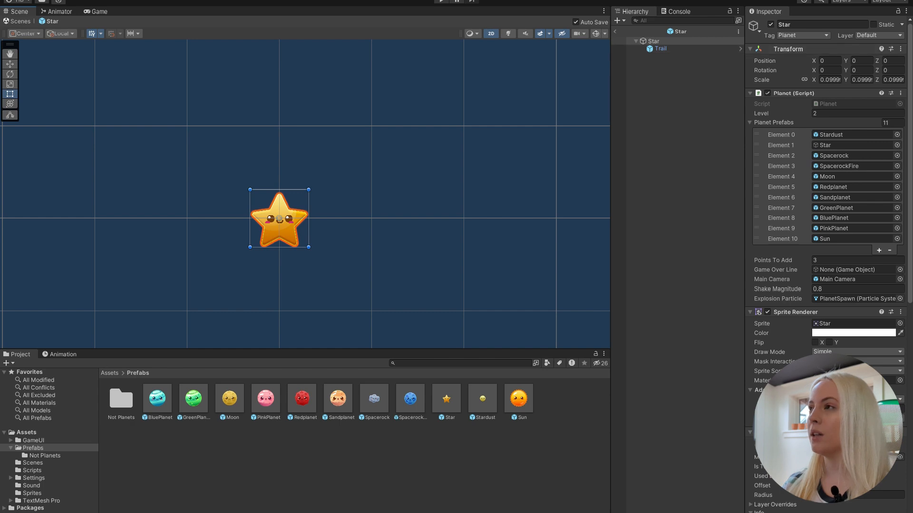
pyautogui.moveTo(280, 218); pyautogui.dragTo(504, 219)
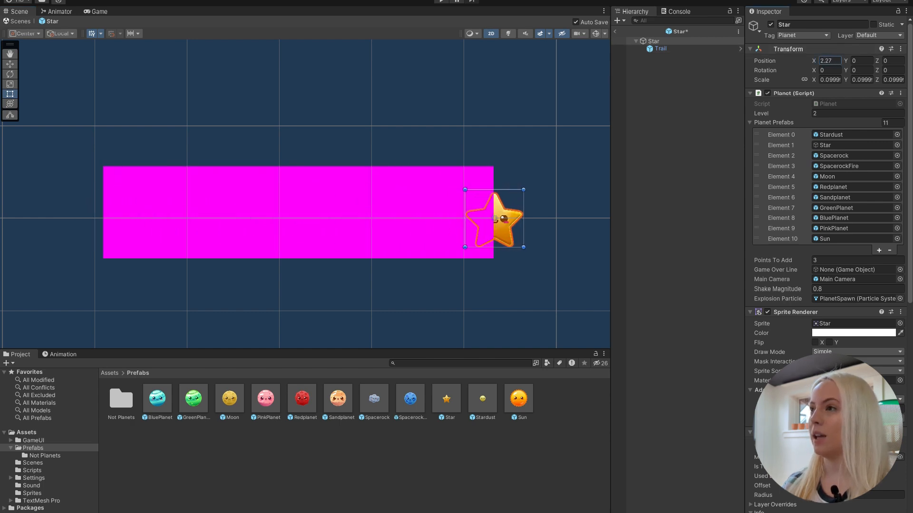
pyautogui.moveTo(495, 219); pyautogui.dragTo(313, 219)
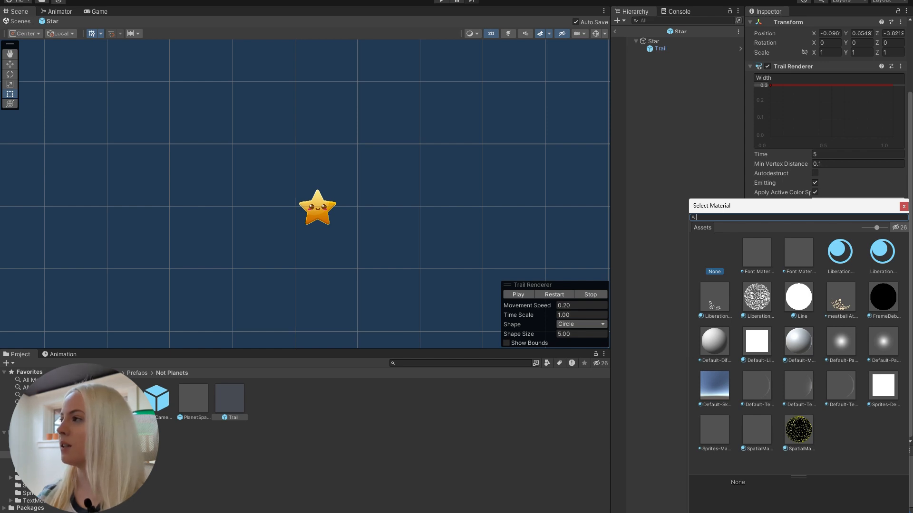
# Step: Give the trail the Line material, a 0.5 second lifetime, and a colour gradient fading to transparent
pyautogui.click(797, 296)
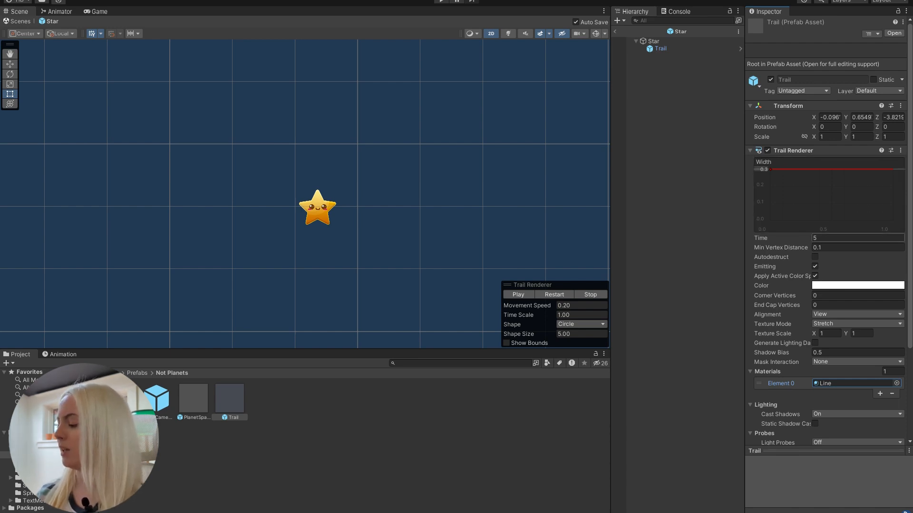
pyautogui.click(856, 237)
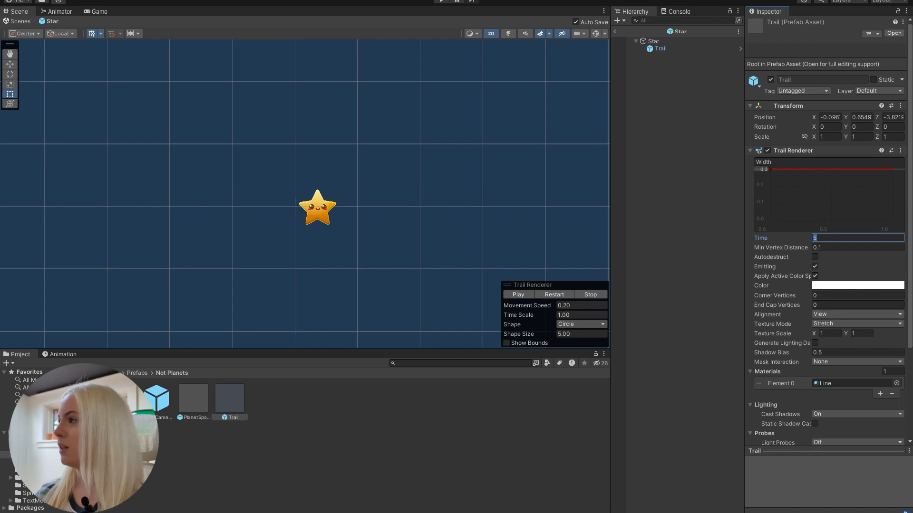
pyautogui.write('.5')
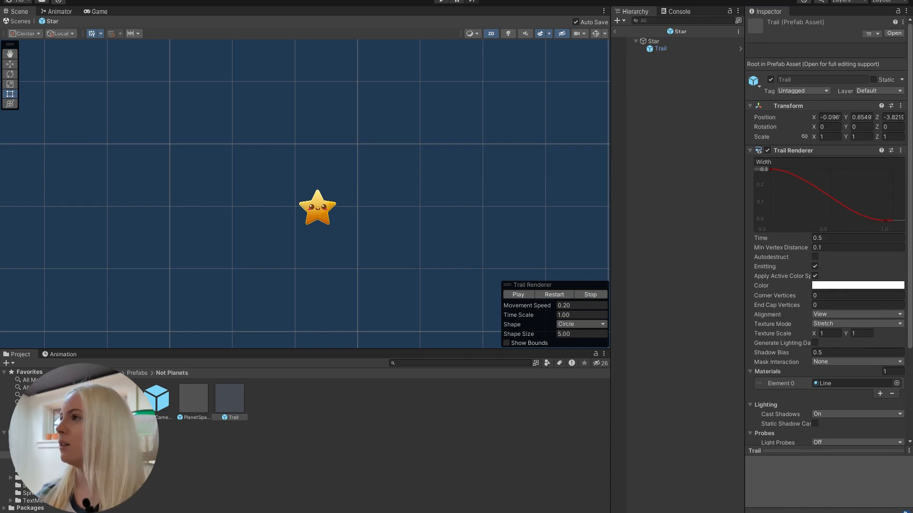
pyautogui.click(856, 285)
pyautogui.write('0')
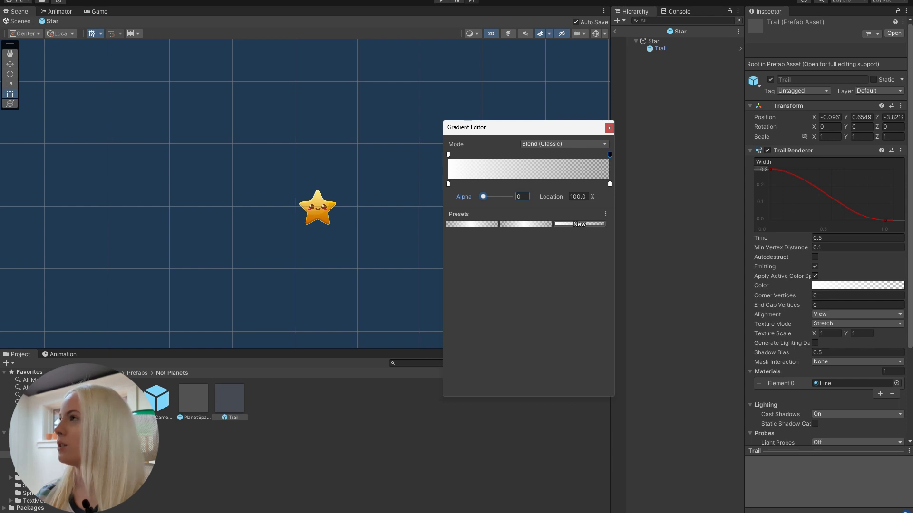
# Step: Move the Star to X -3.6 and back and forth to watch its trail, then reset X to 0
pyautogui.click(609, 127)
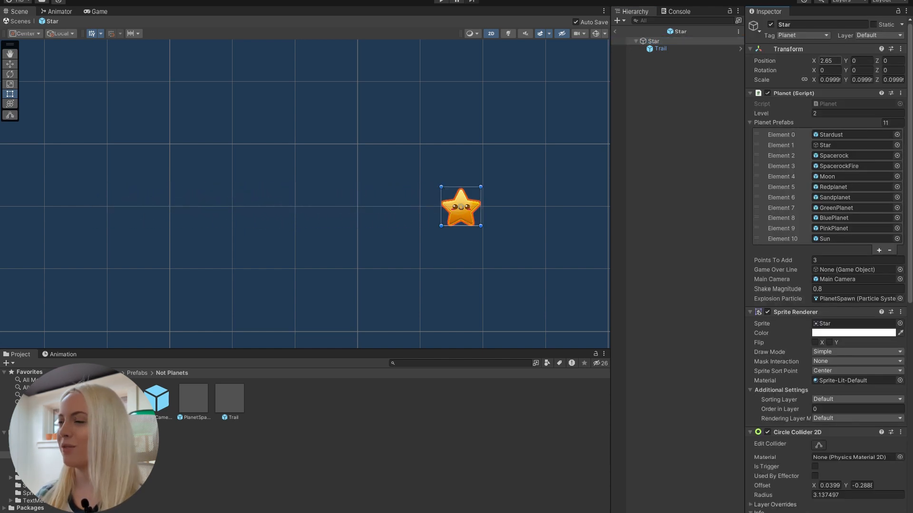
pyautogui.click(829, 61)
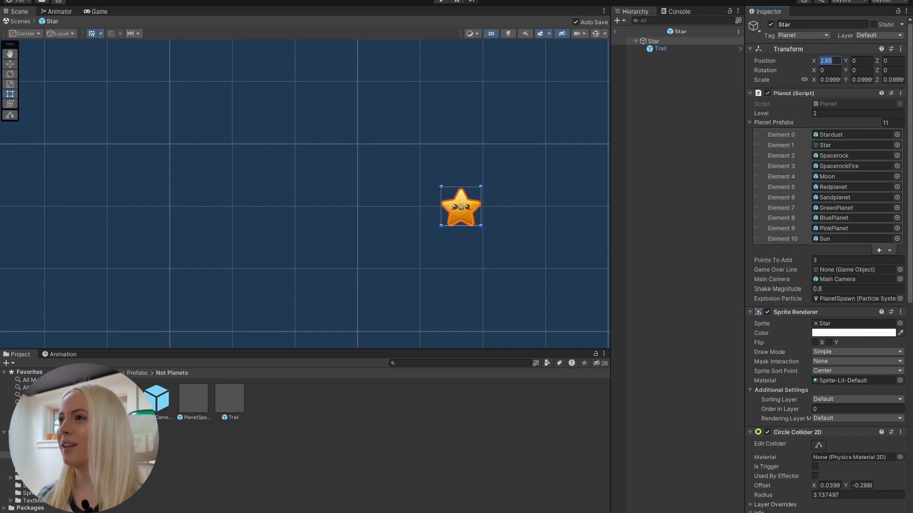
pyautogui.write('-3.6')
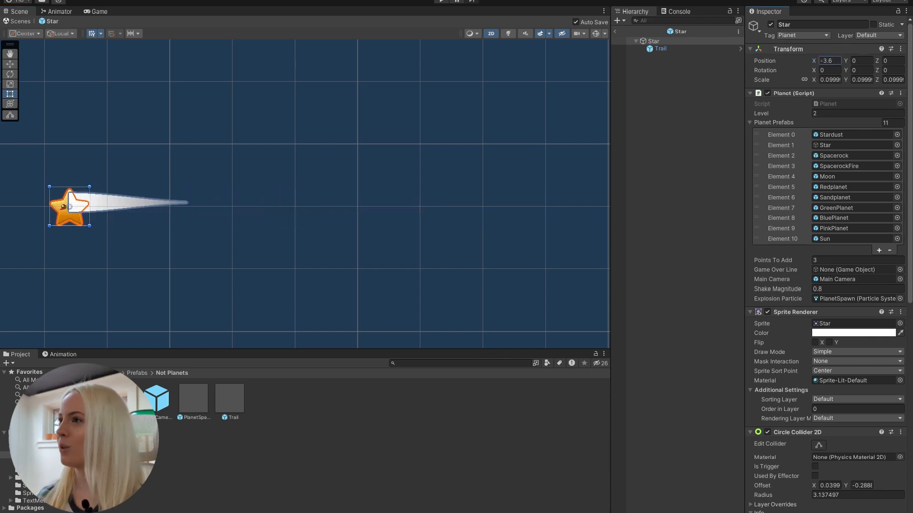
pyautogui.moveTo(69, 206); pyautogui.dragTo(448, 206)
pyautogui.write('-1')
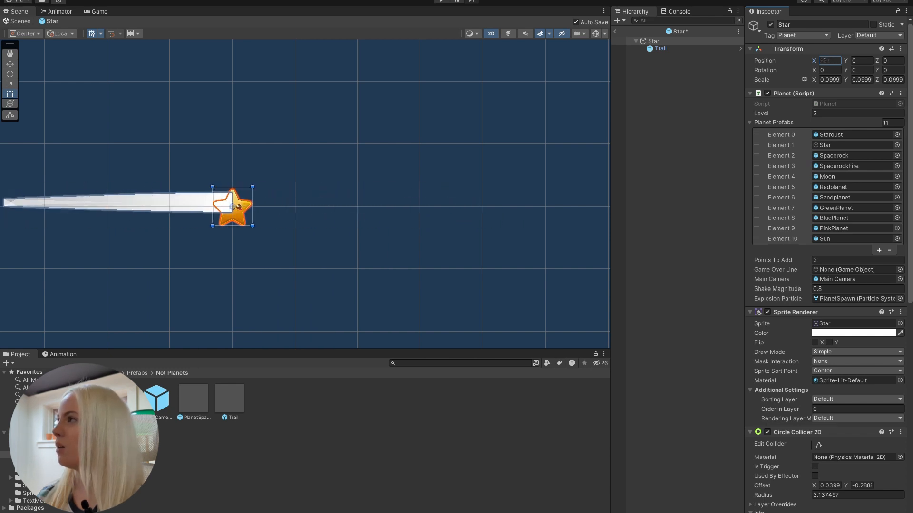
pyautogui.moveTo(233, 205); pyautogui.dragTo(165, 206)
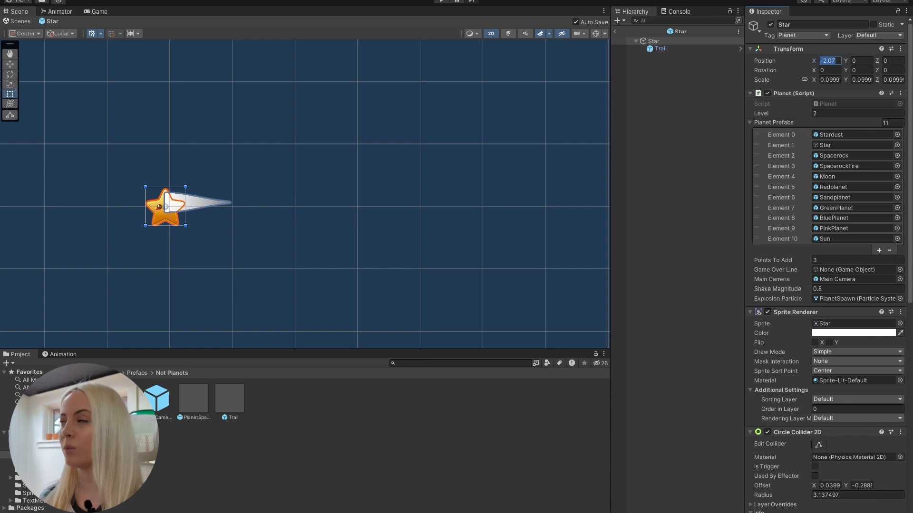
pyautogui.write('0')
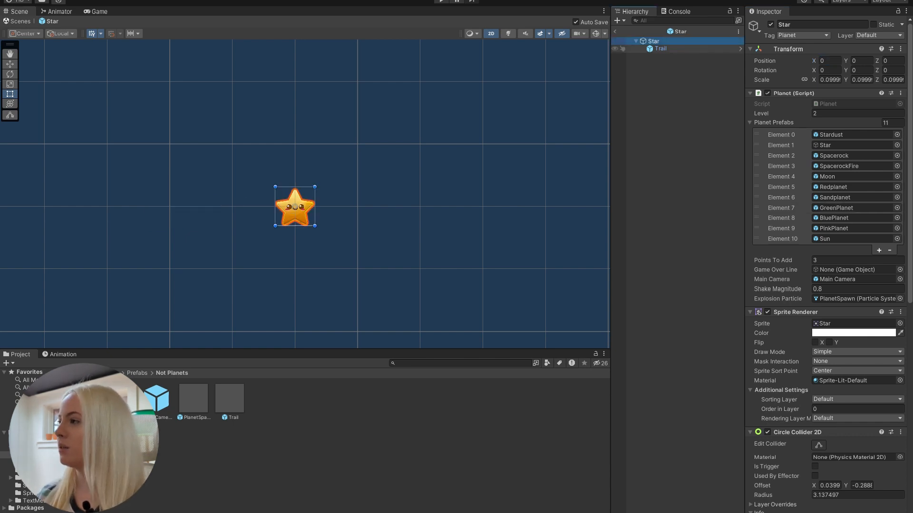
# Step: Set the Trail prefab's Order in Layer to -1 so it draws behind other sprites
pyautogui.click(661, 48)
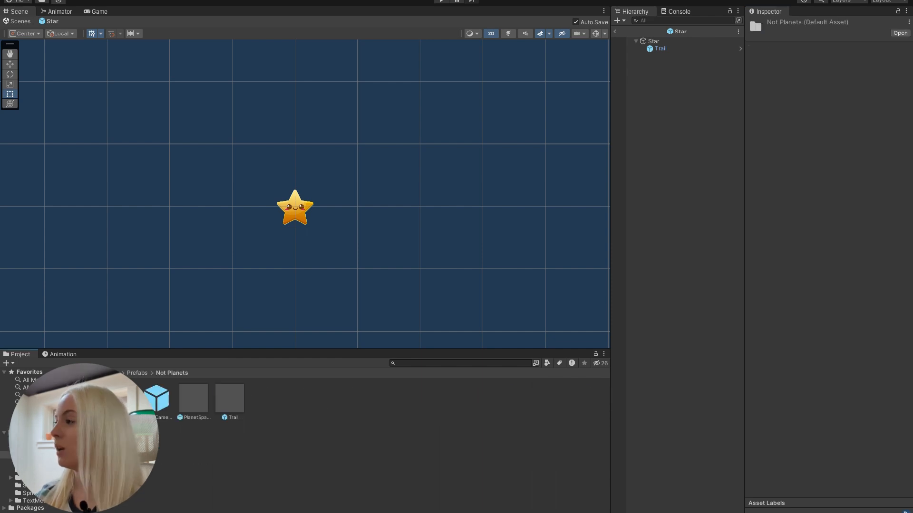
pyautogui.click(229, 393)
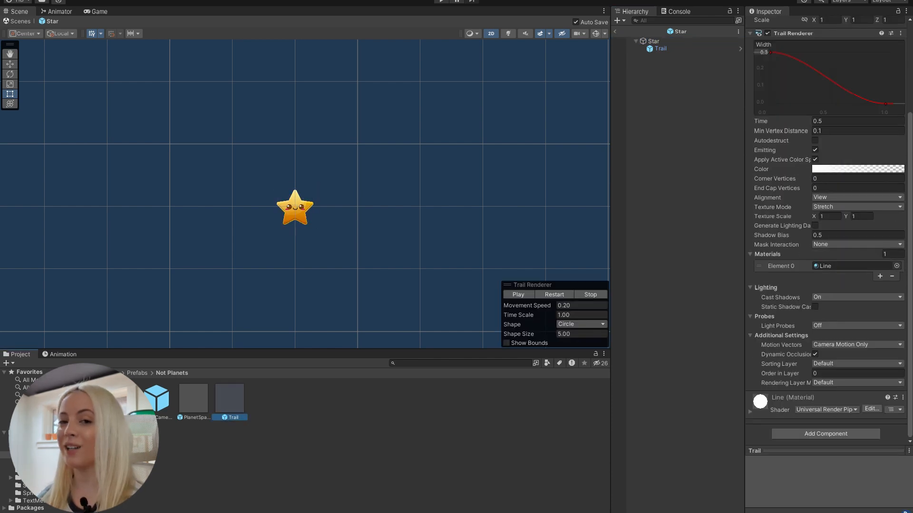
pyautogui.click(855, 372)
pyautogui.write('-1')
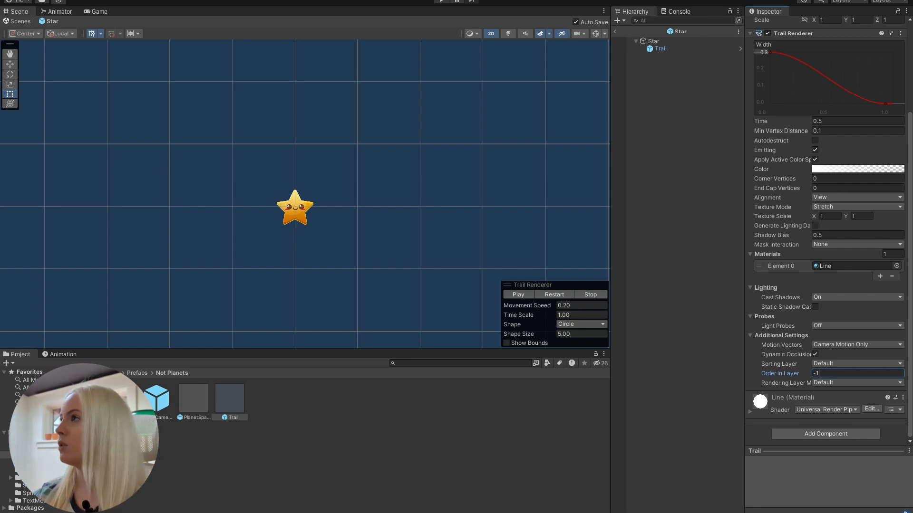
pyautogui.click(653, 41)
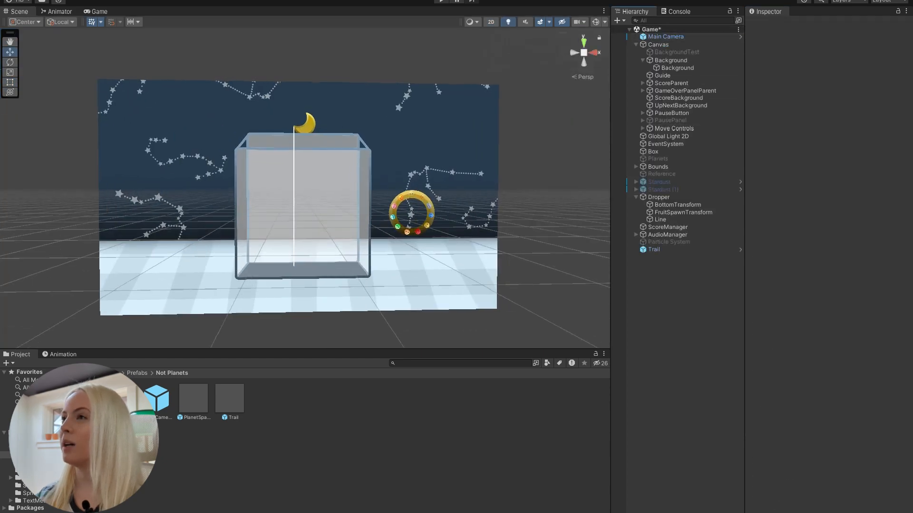
# Step: Play the Game scene to test the star trails, then stop the run
pyautogui.click(670, 60)
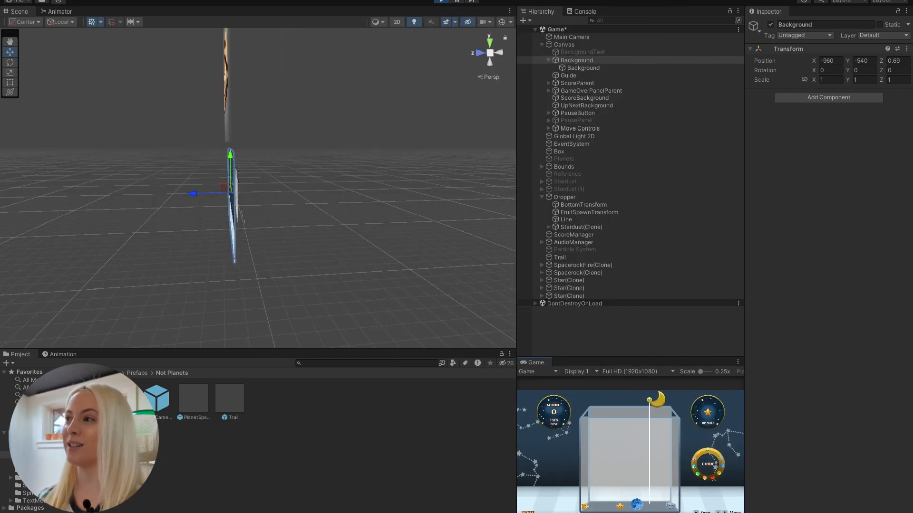
pyautogui.click(98, 12)
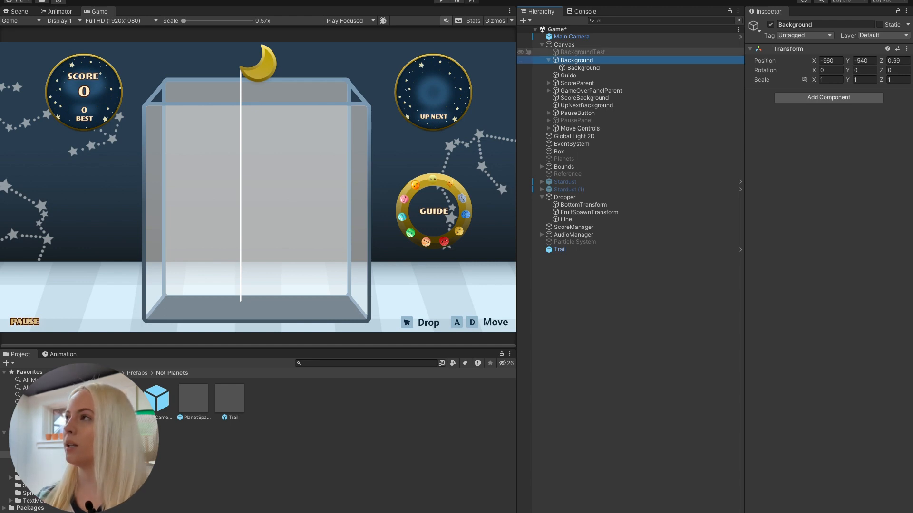
# Step: Set the inner Background sprite's Order in Layer to -2
pyautogui.click(582, 67)
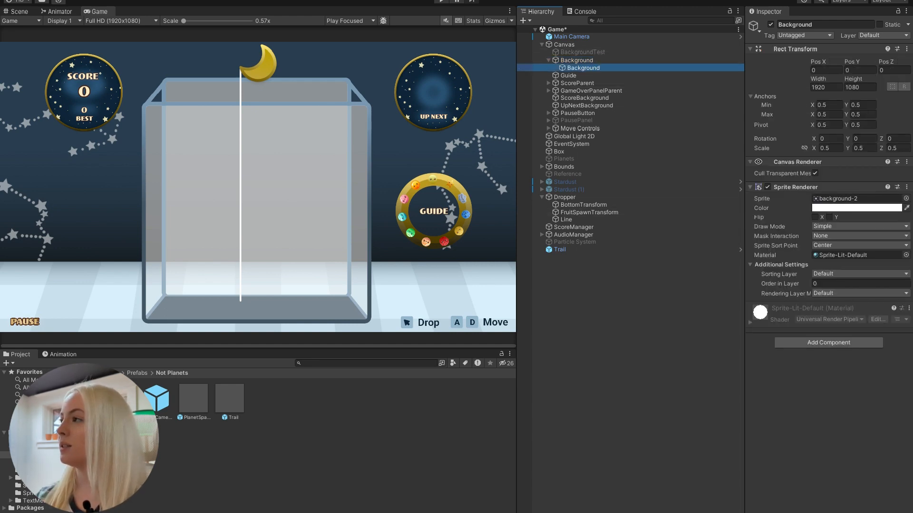
pyautogui.click(859, 284)
pyautogui.write('-2')
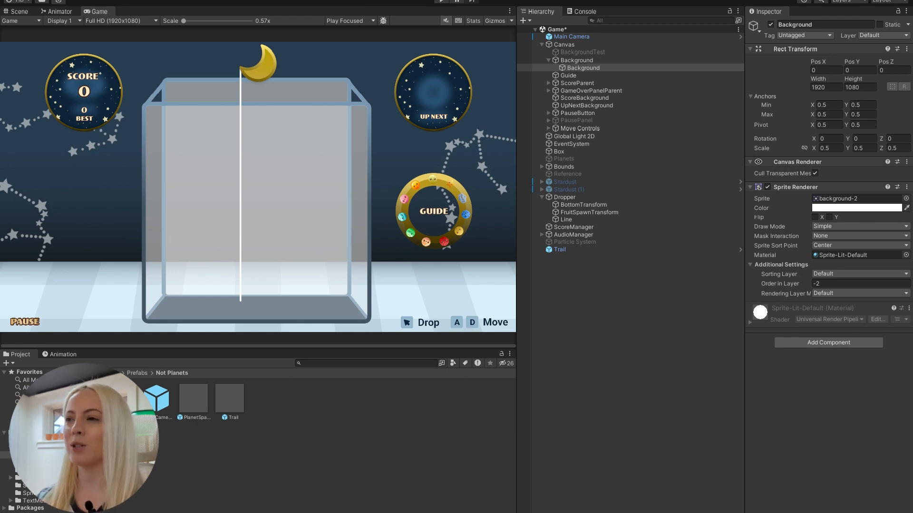
# Step: Shorten the Trail prefab's lifetime to 0.35 seconds
pyautogui.click(230, 395)
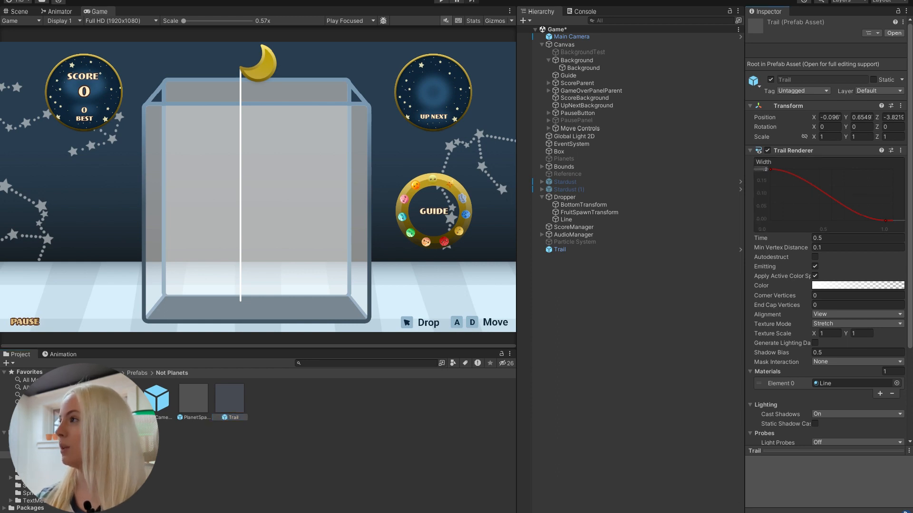
pyautogui.click(857, 238)
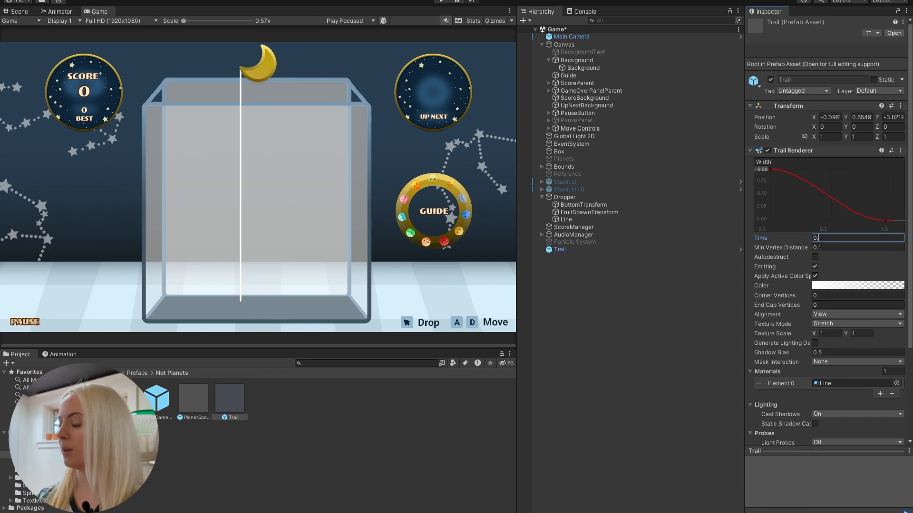
pyautogui.write('0.35')
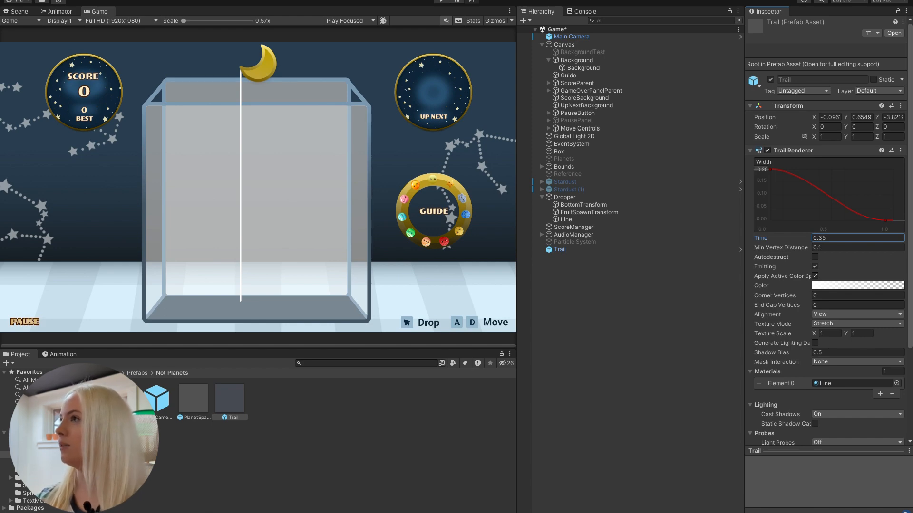